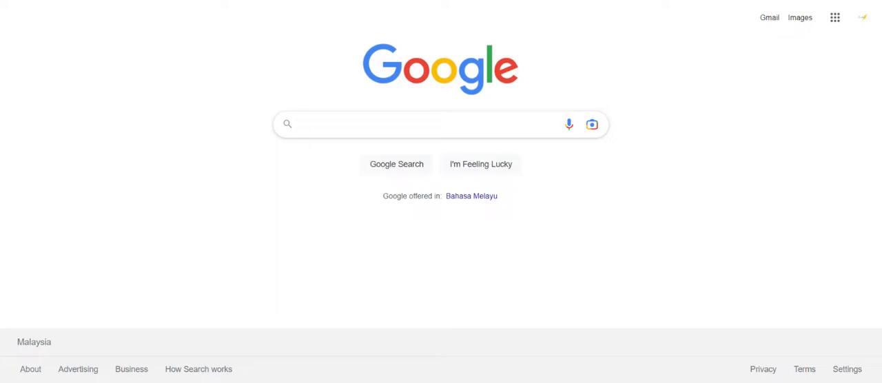
- Enter the partial query "my busi" in the Google search box to get suggestions
text(my busi)
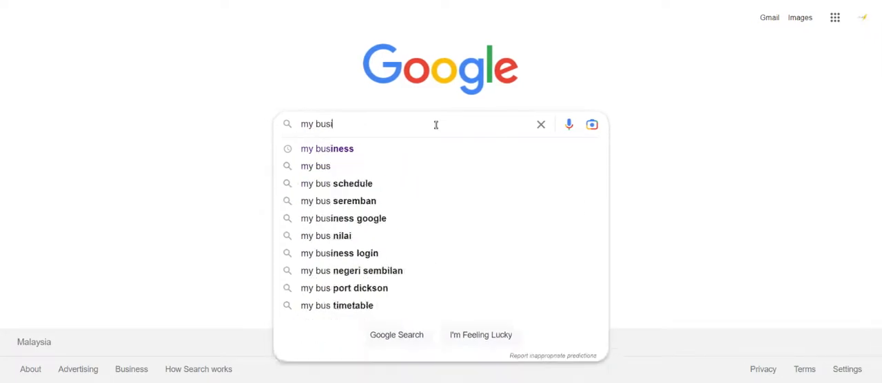
- Search "my business" and scroll to the managed profiles listing Quartet Cafe TTDI
click(325, 149)
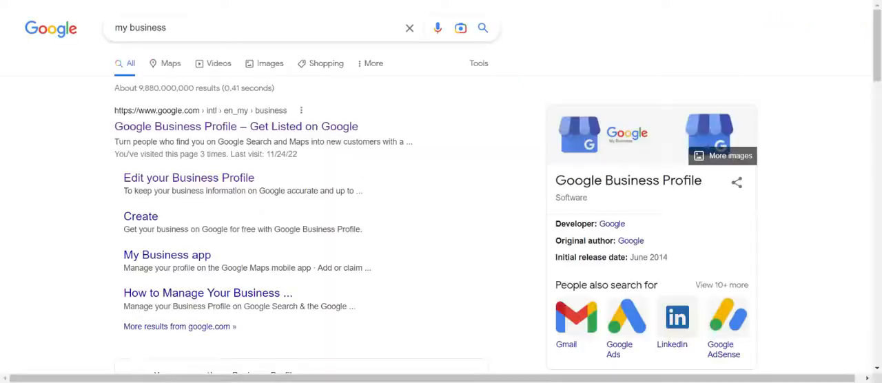
scroll(down, 3)
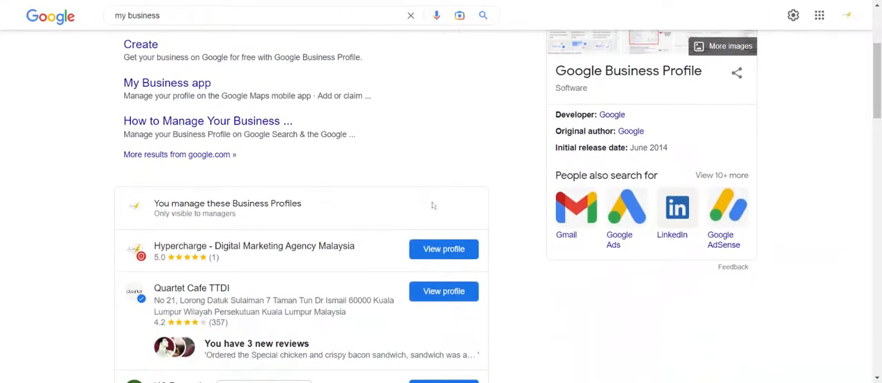
scroll(down, 3)
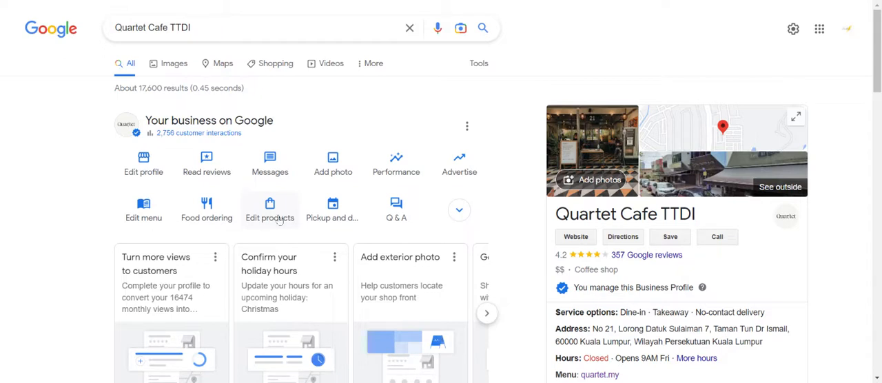
mouse_move(280, 220)
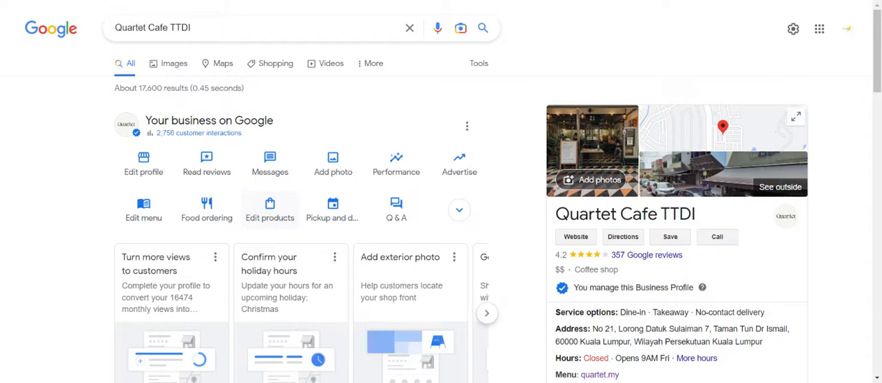
mouse_move(144, 210)
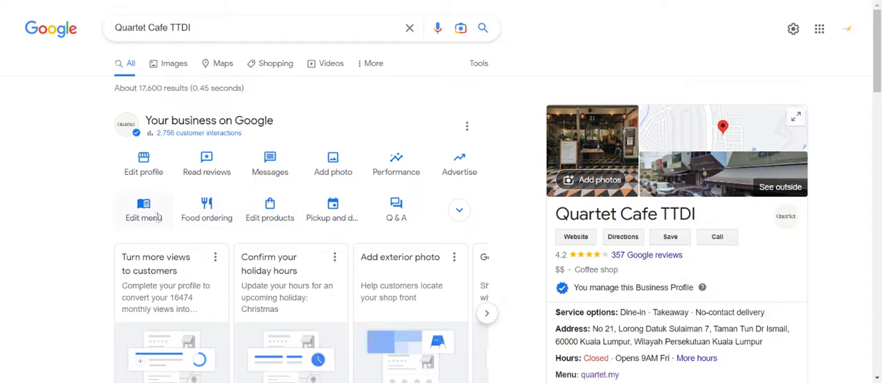
- Open the cafe's menu editor and review all sections down to the Hot Chocolate item
click(143, 212)
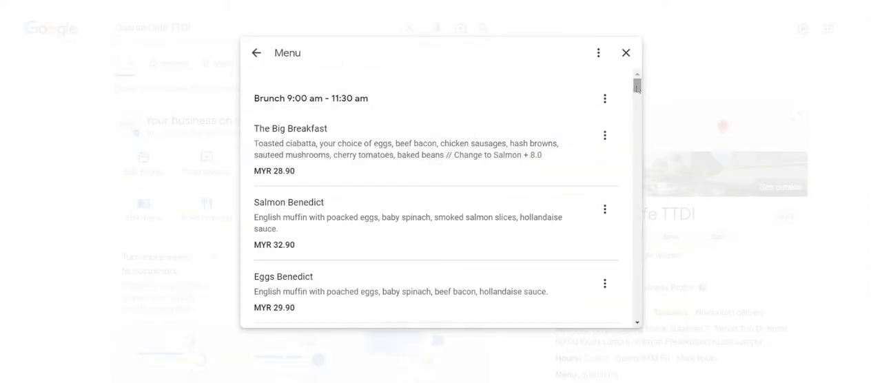
scroll(down, 3)
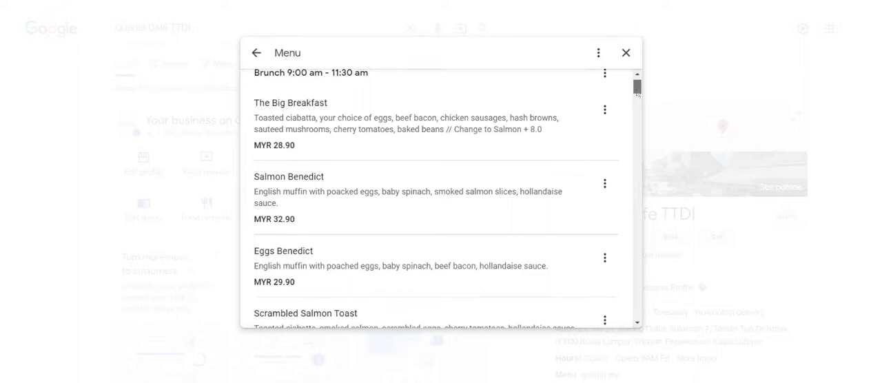
scroll(down, 3)
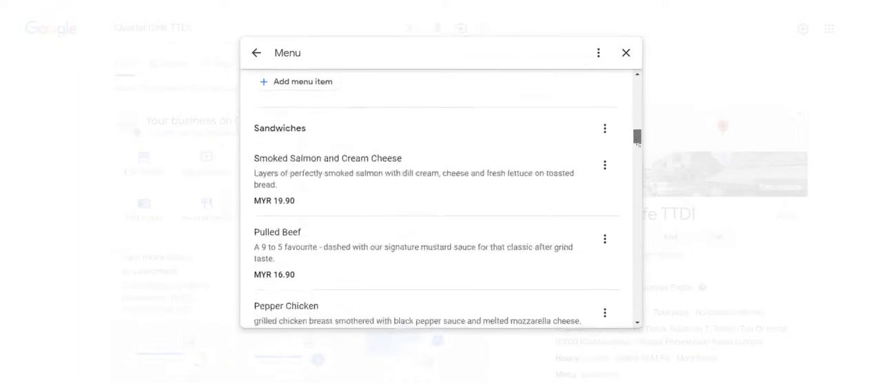
scroll(down, 3)
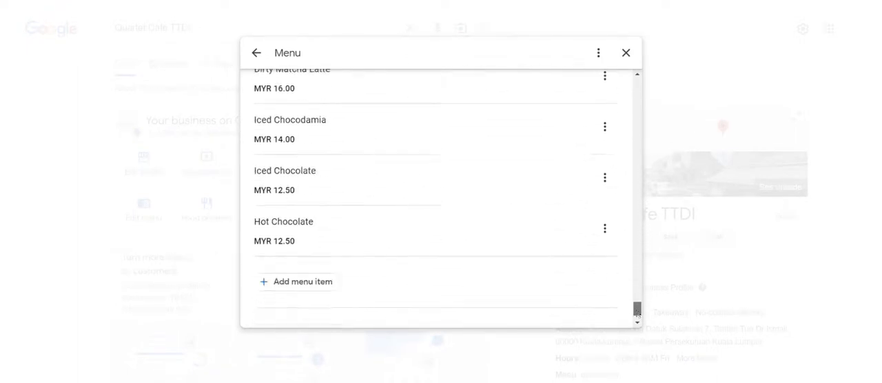
scroll(down, 3)
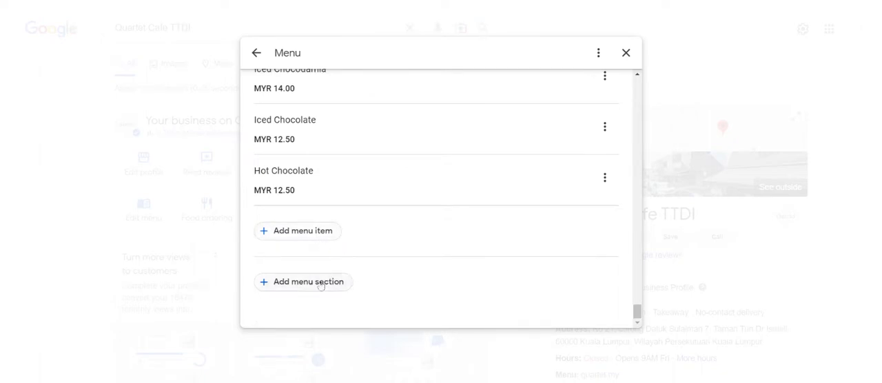
- Add a new menu section named "Brunch" and move to its first item's fields
click(302, 281)
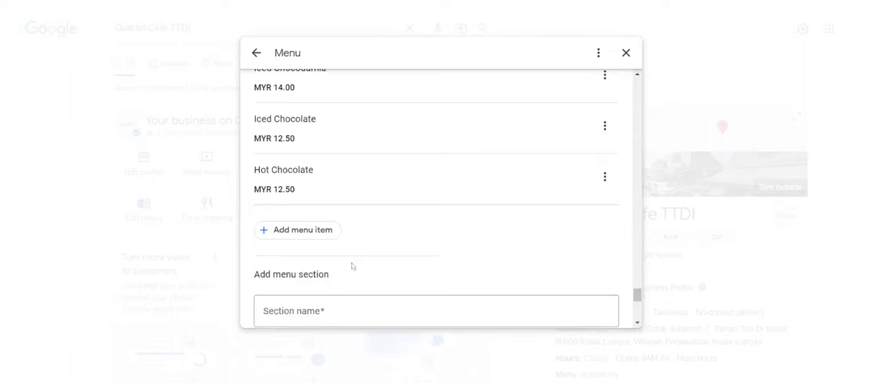
click(435, 310)
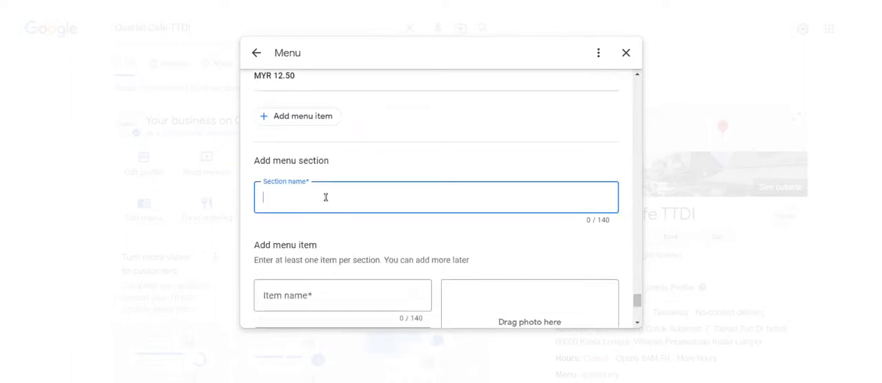
text(B)
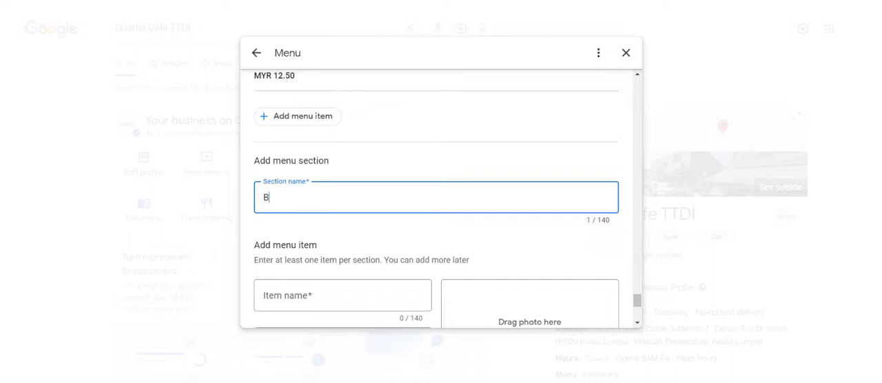
text(runch)
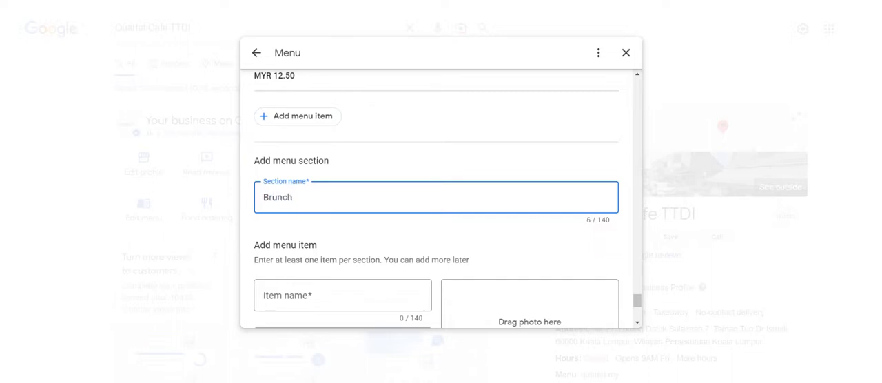
scroll(down, 3)
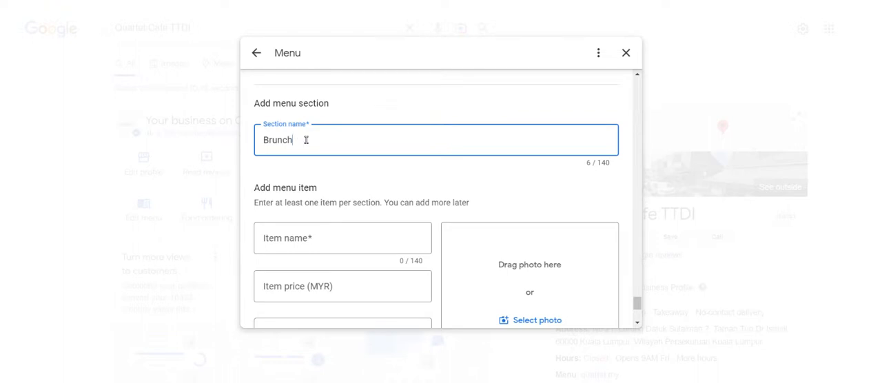
mouse_move(317, 174)
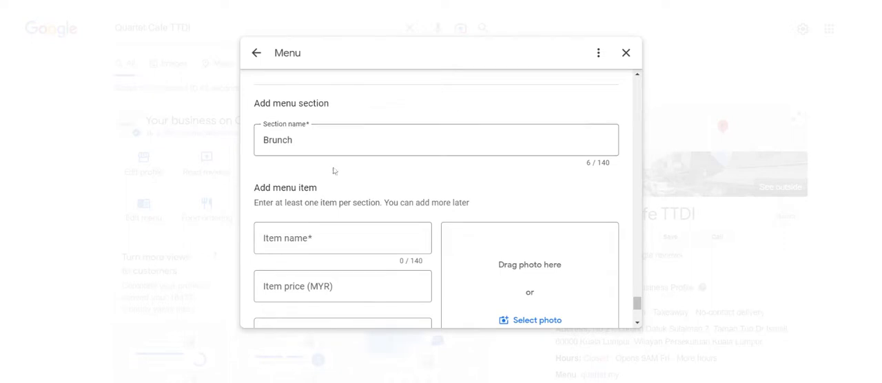
mouse_move(336, 175)
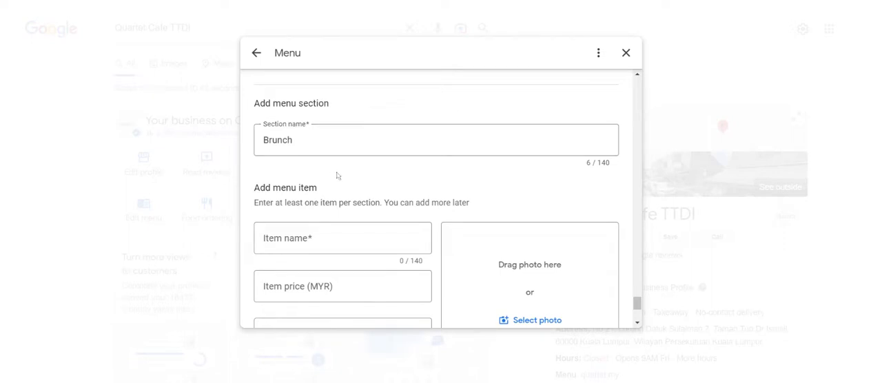
mouse_move(336, 176)
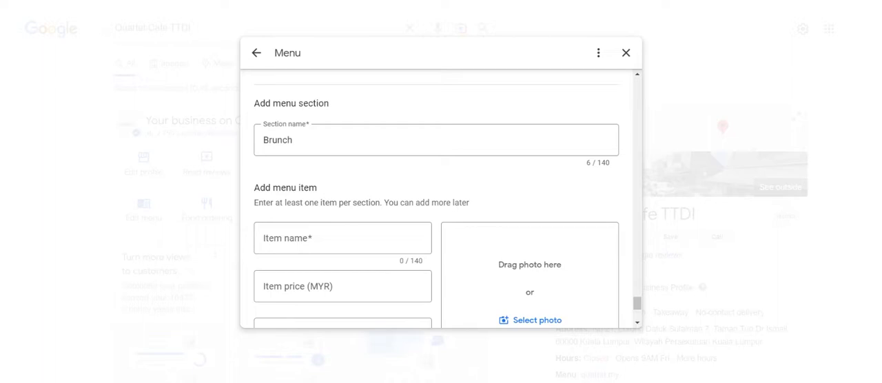
scroll(down, 3)
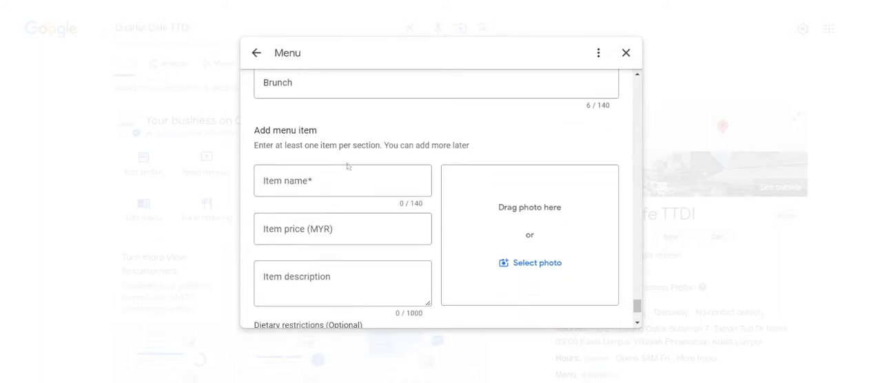
- Name the Brunch section's first item "Big Breakfast"
click(342, 181)
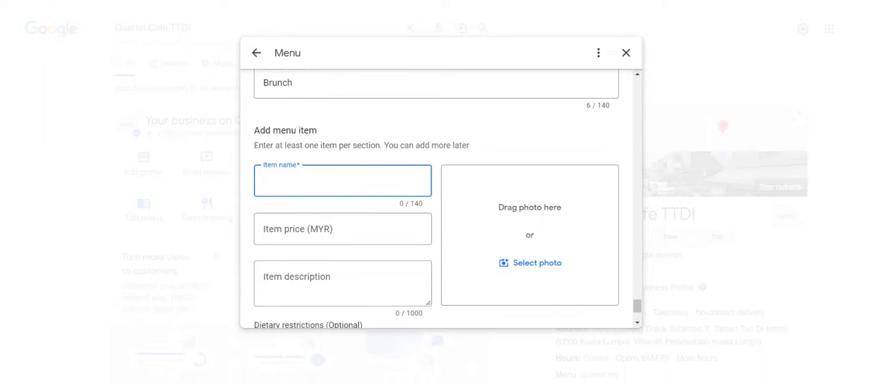
text(Big Brea)
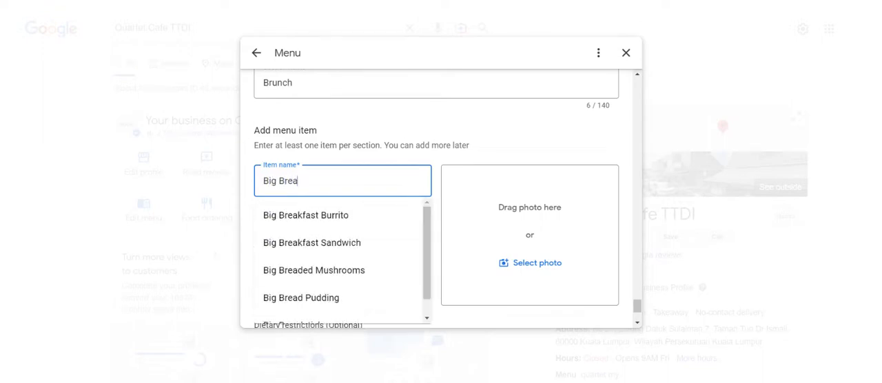
text(kfast)
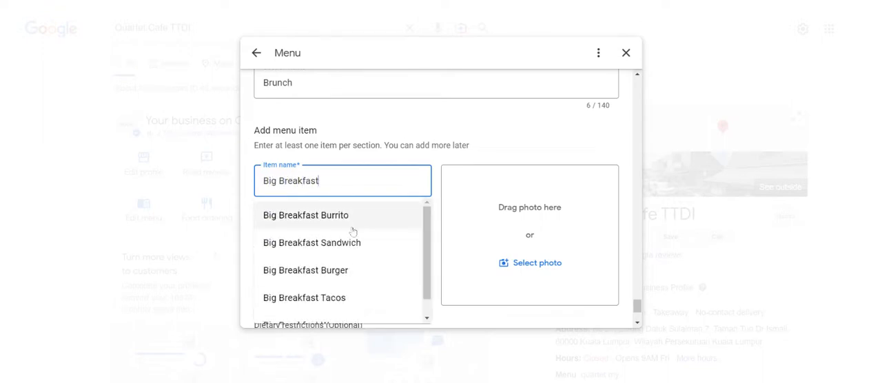
scroll(down, 3)
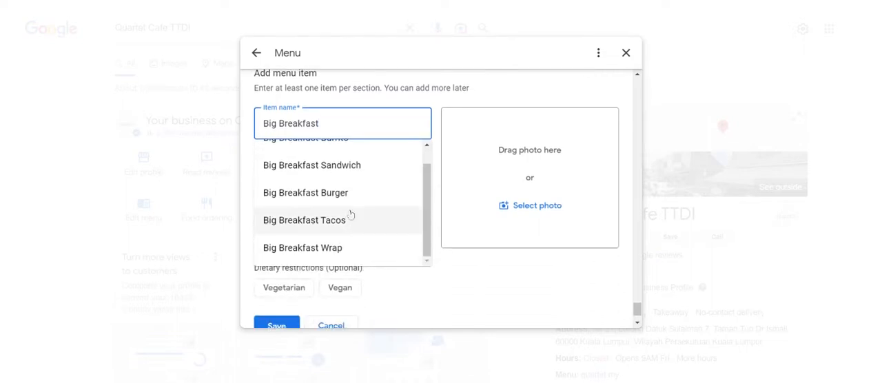
scroll(up, 3)
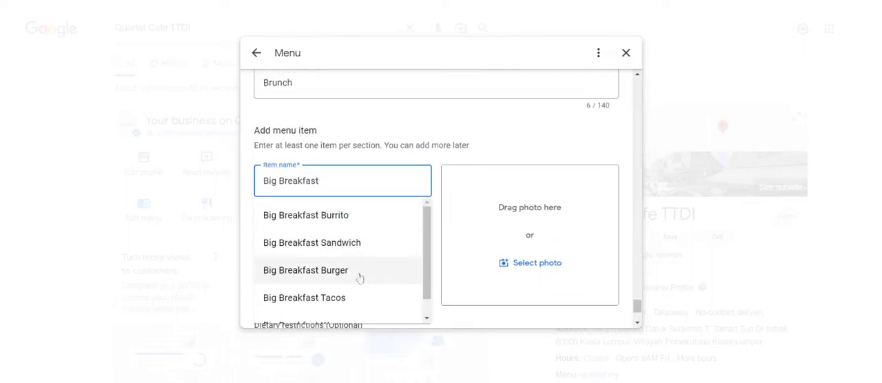
scroll(down, 3)
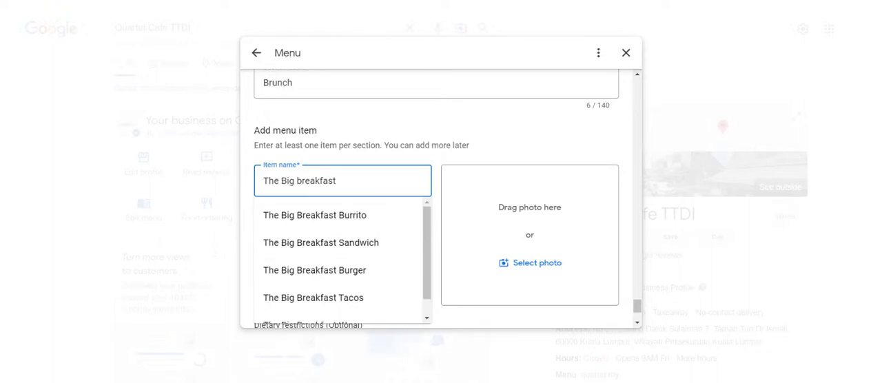
mouse_move(367, 226)
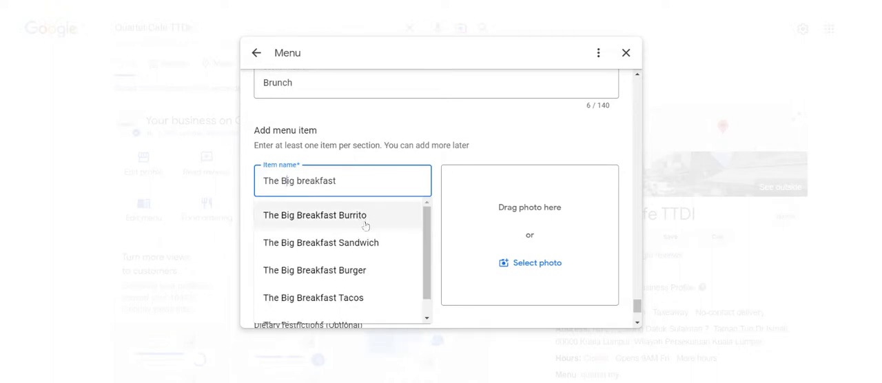
scroll(down, 3)
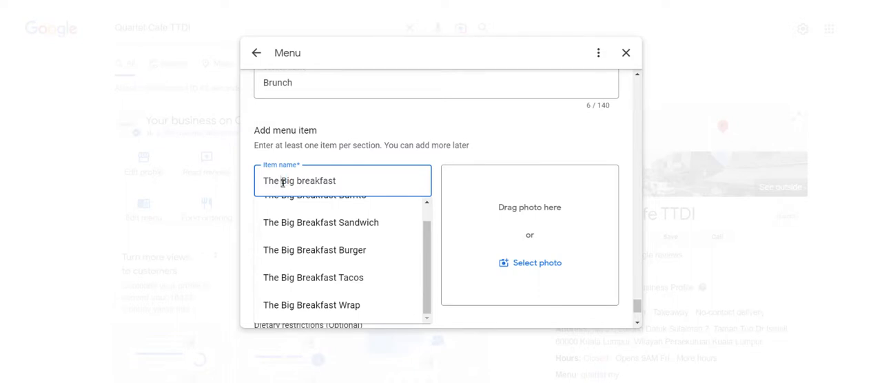
key(BackSpace)
text(B)
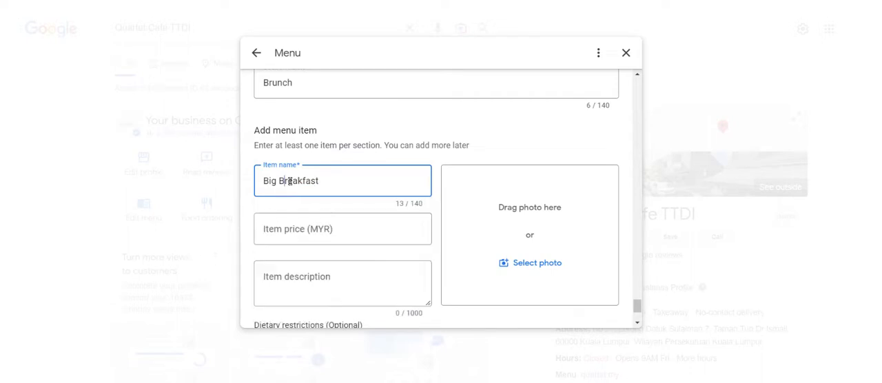
- Set the Big Breakfast item price to 12 MYR
click(342, 229)
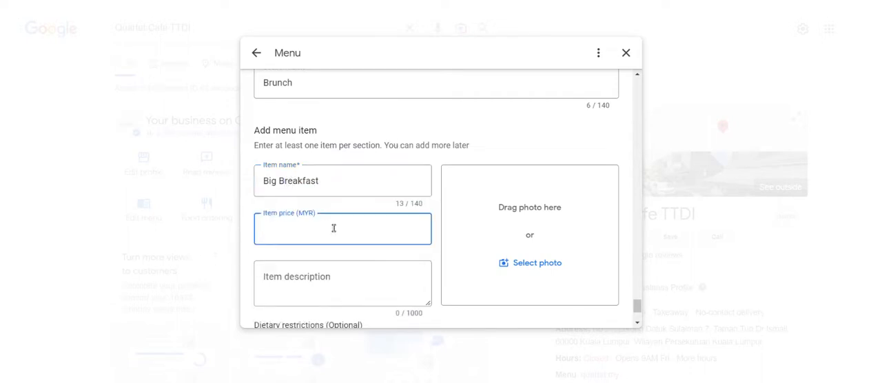
text(12)
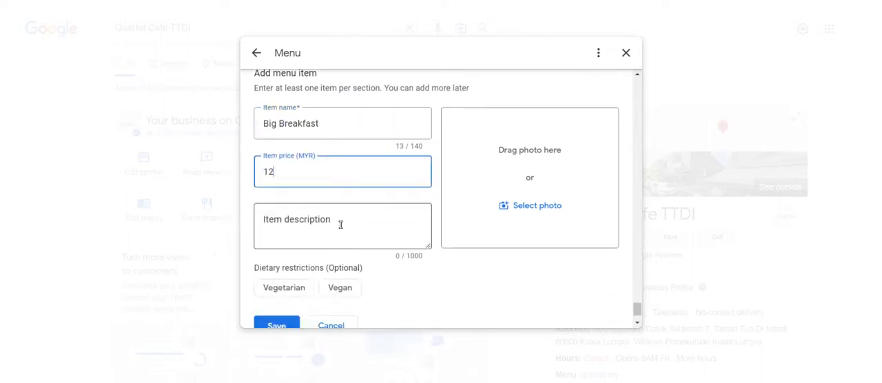
- Describe the item as "Beef bacon, hashbrown, sausages"
click(342, 226)
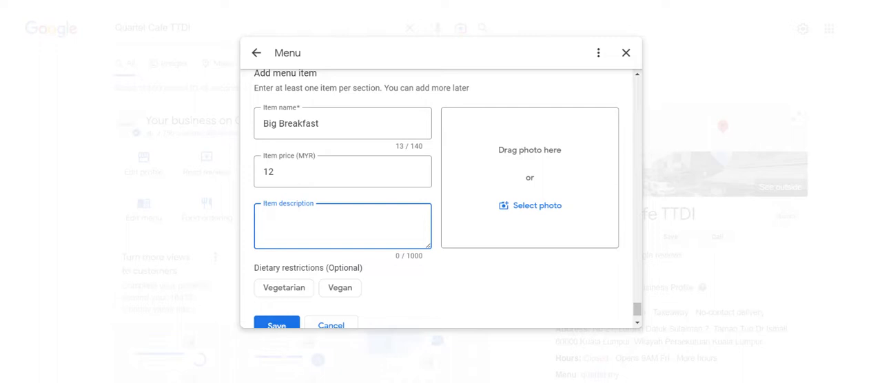
text(Beef)
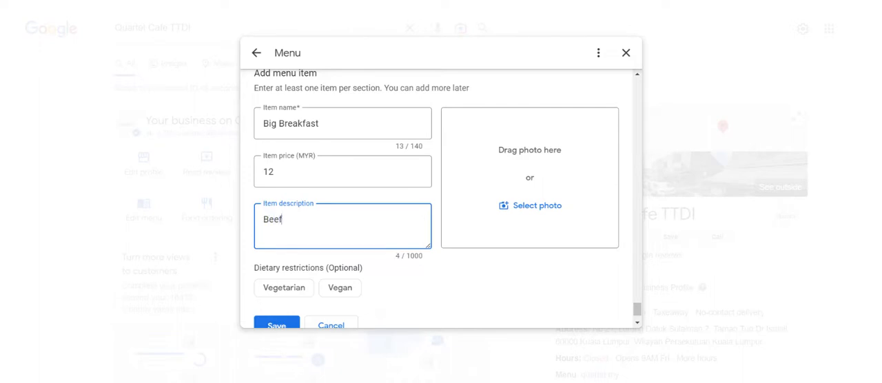
text(bacon)
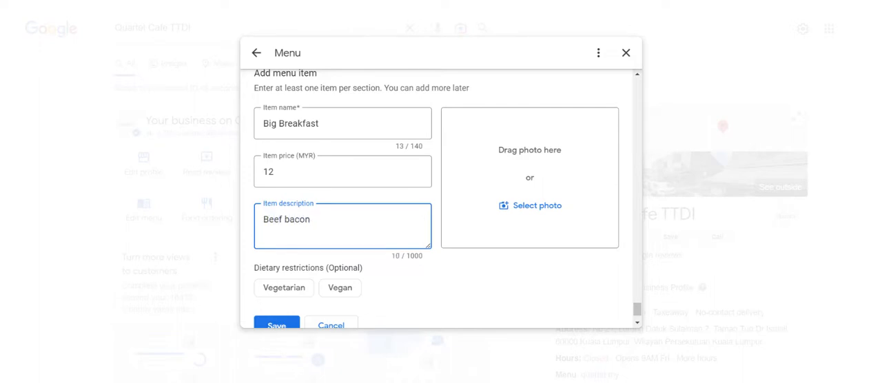
text(, hashbrown, sausa)
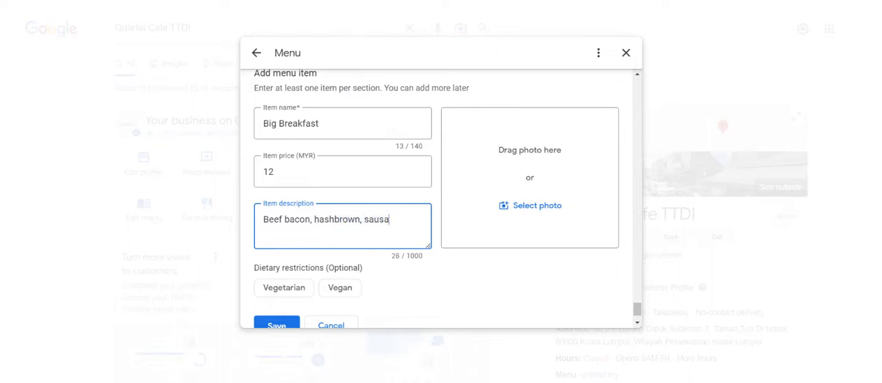
text(ges)
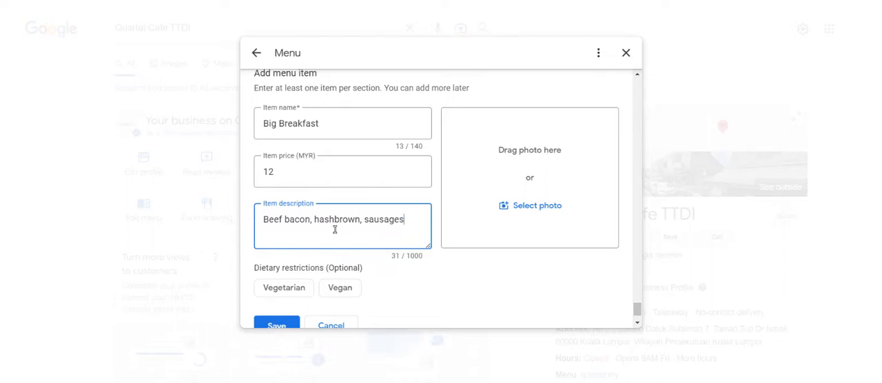
scroll(down, 3)
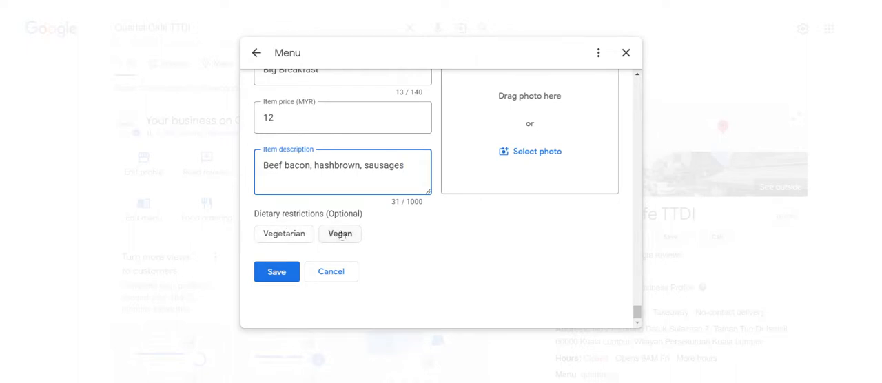
- Look over the Add menu item form and close the editor back to the cafe's panel
scroll(up, 3)
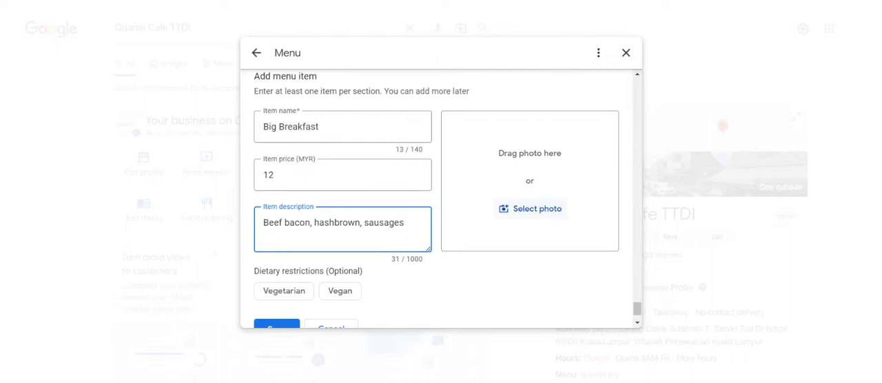
mouse_move(549, 218)
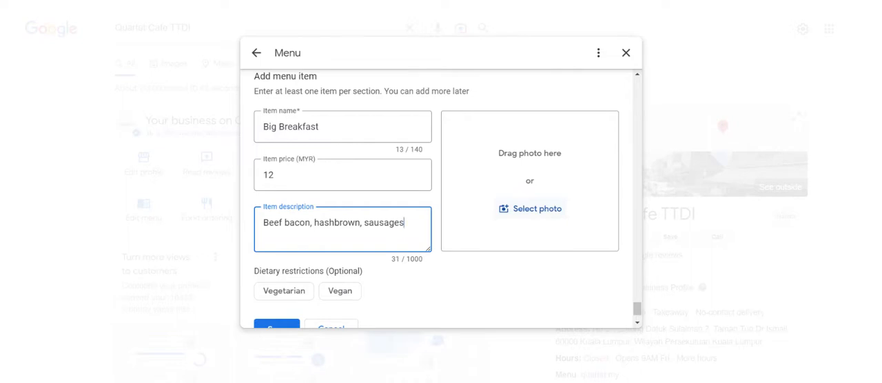
mouse_move(519, 212)
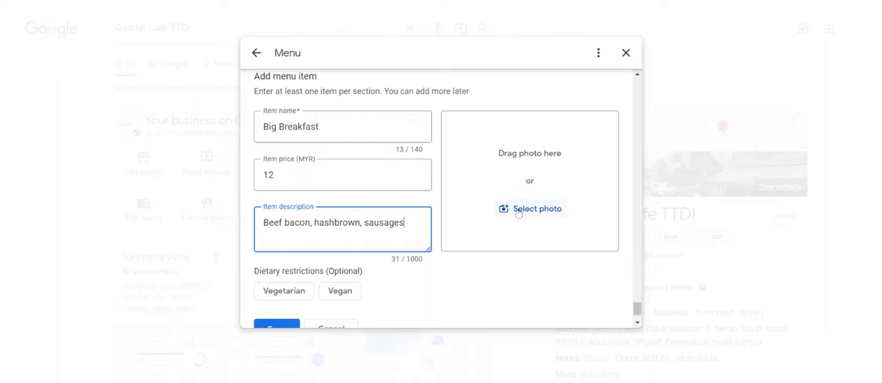
mouse_move(520, 218)
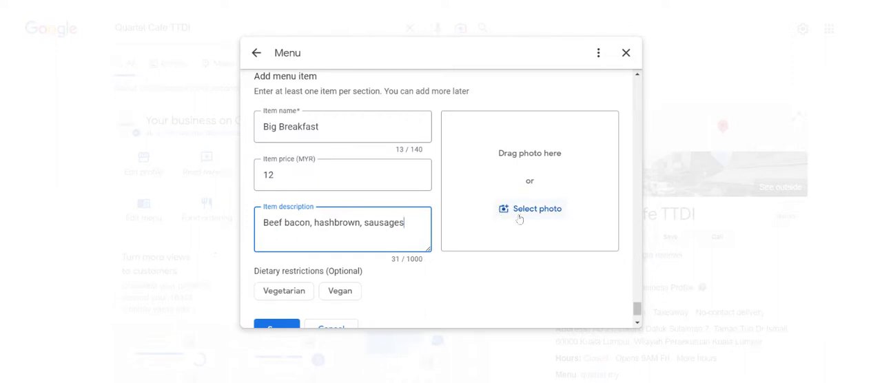
scroll(down, 3)
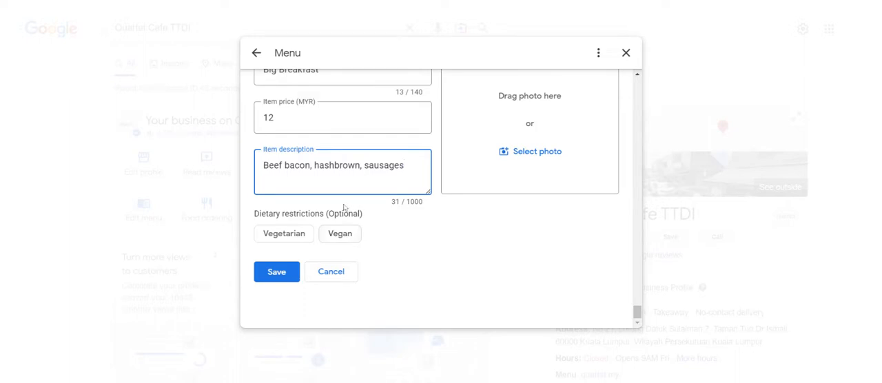
scroll(up, 3)
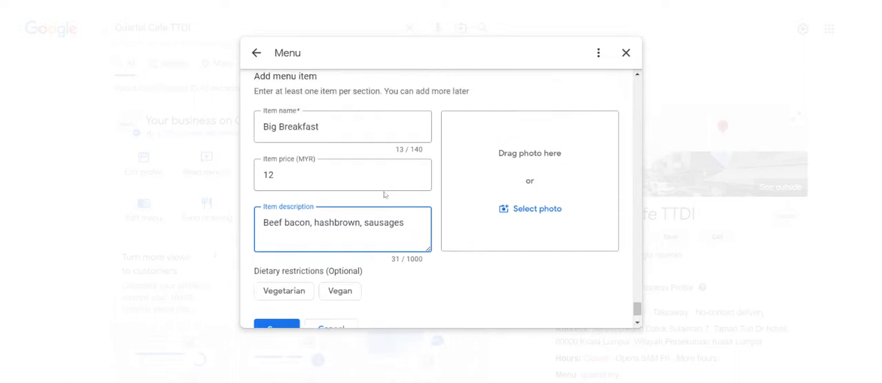
scroll(down, 3)
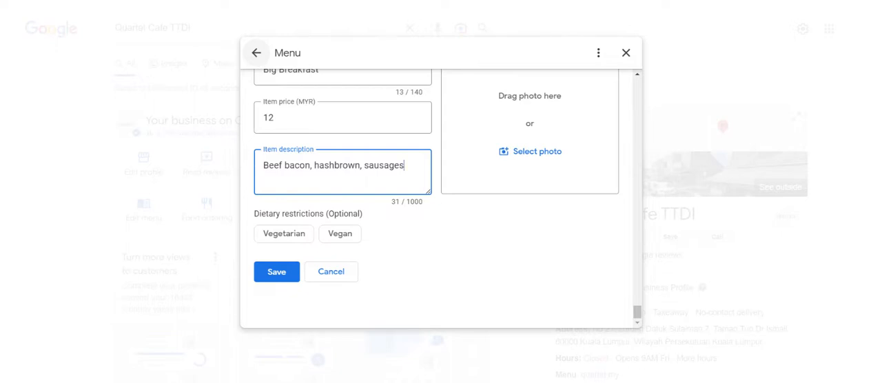
click(626, 52)
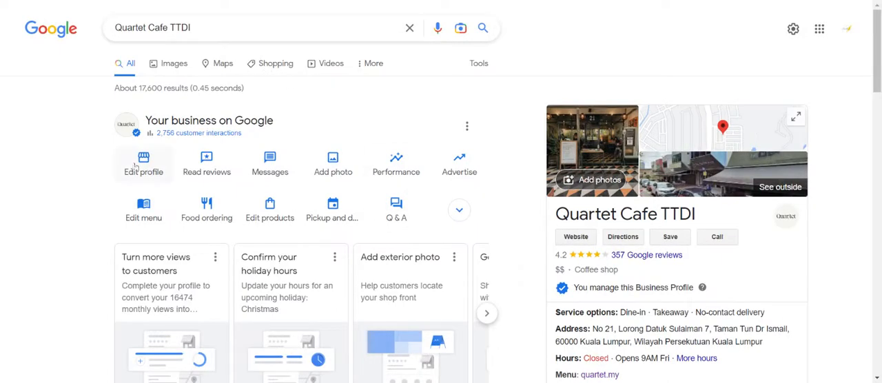
- Scroll the business panel and reopen the menu editor showing the Brunch section
scroll(down, 3)
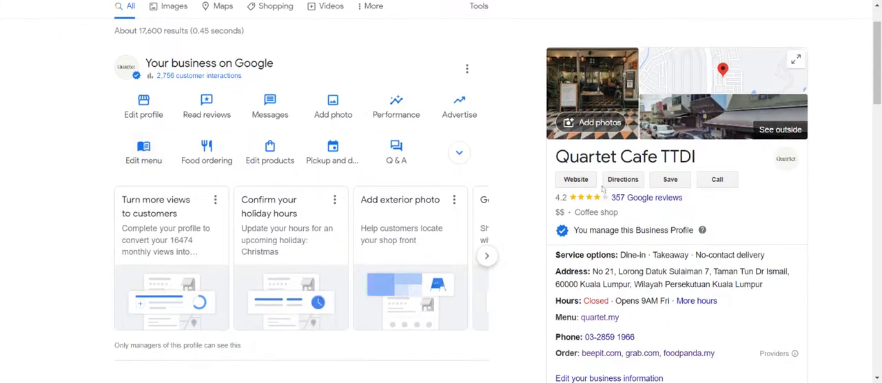
scroll(down, 3)
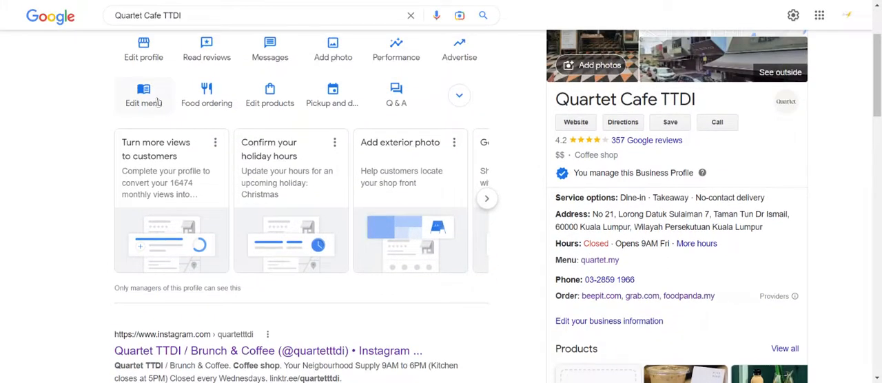
click(143, 97)
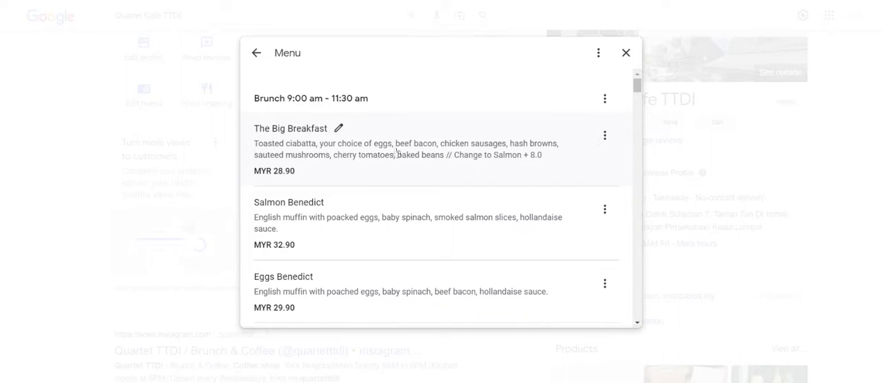
mouse_move(295, 134)
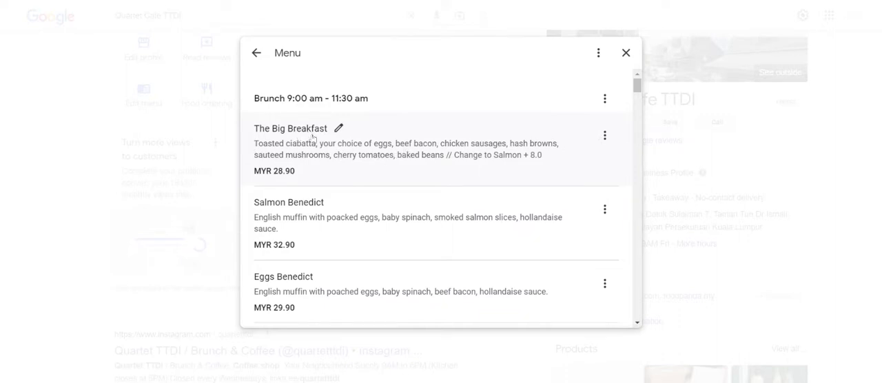
mouse_move(405, 152)
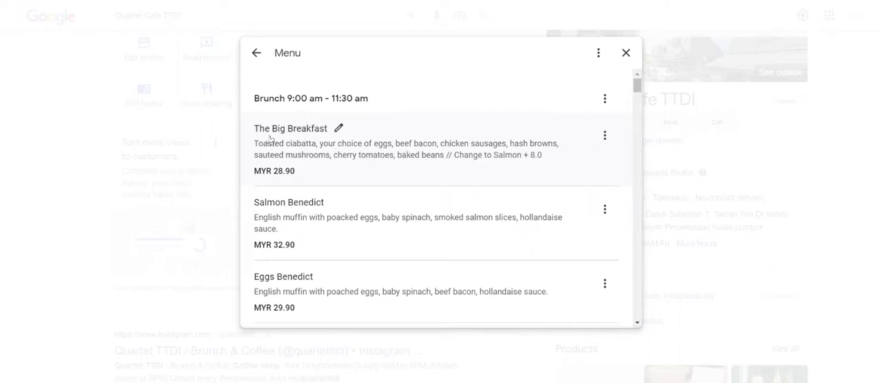
mouse_move(433, 154)
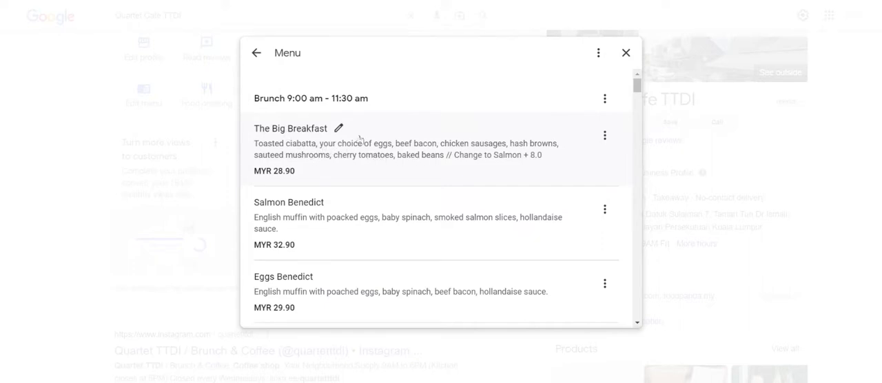
mouse_move(429, 149)
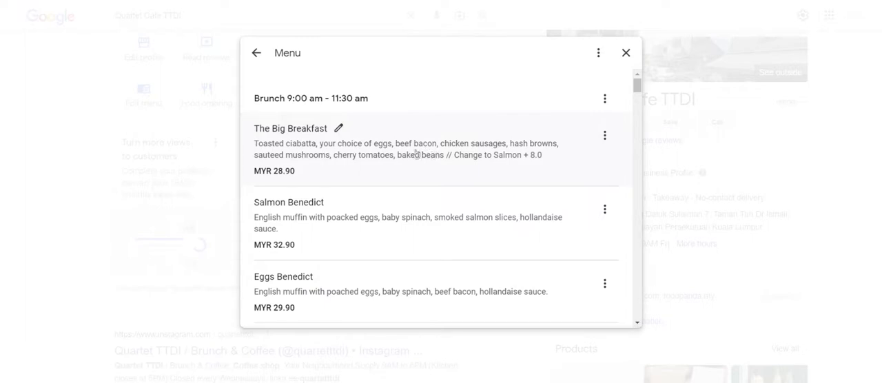
mouse_move(328, 153)
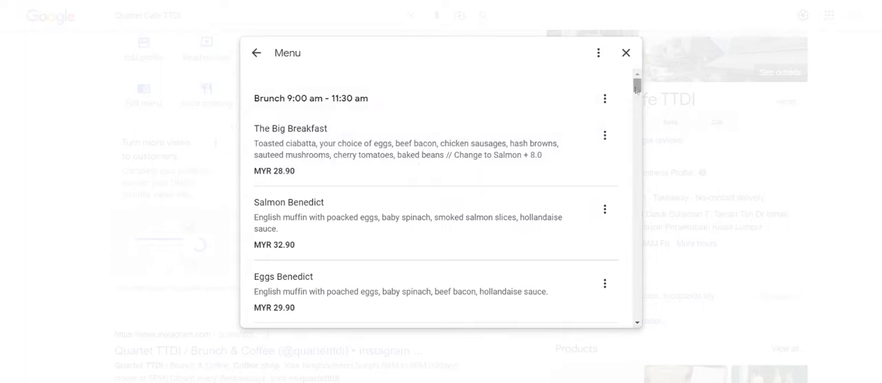
- Check the Light Bites items — garlic bread, mushroom soup, sweet potato fries, potato wedges — then close the editor
scroll(down, 3)
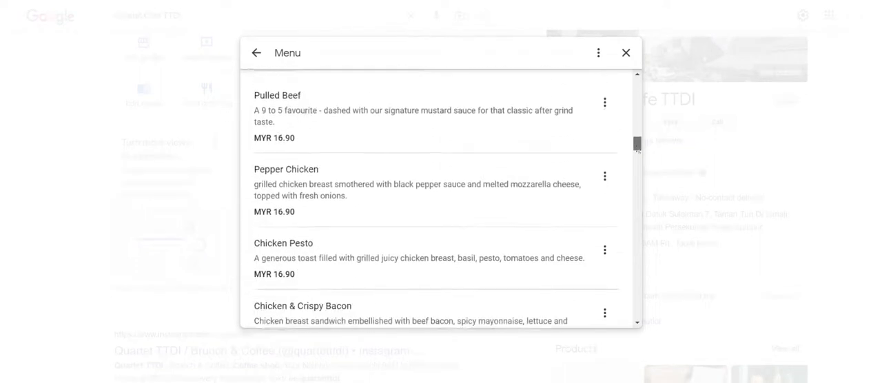
scroll(down, 3)
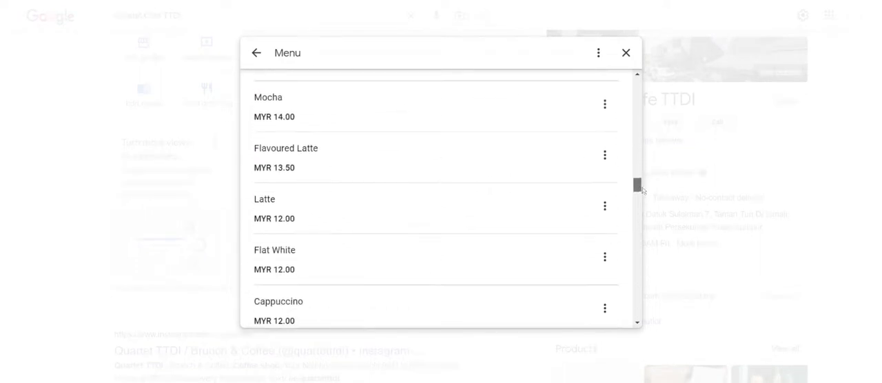
scroll(up, 3)
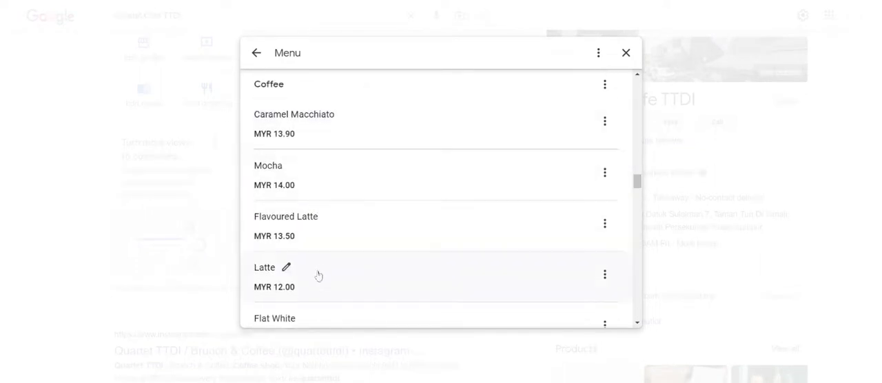
mouse_move(344, 232)
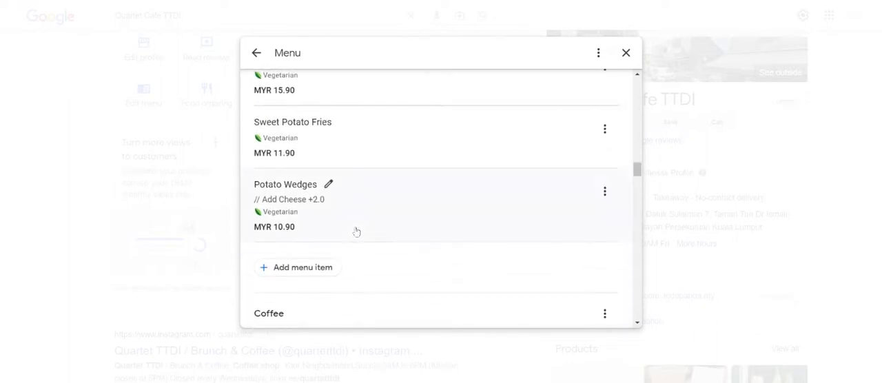
scroll(up, 3)
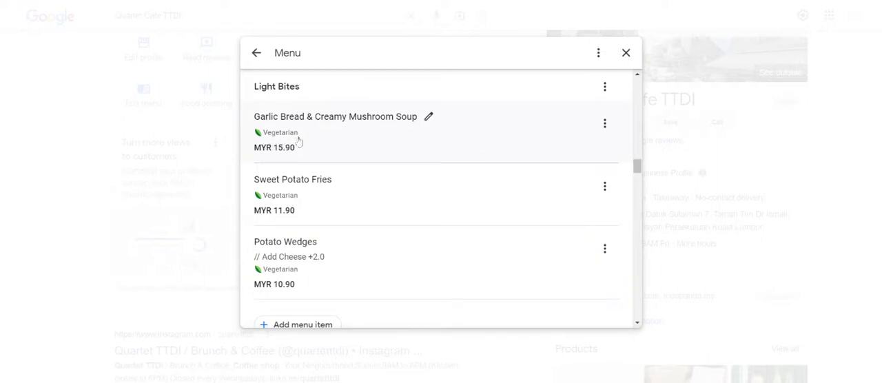
mouse_move(277, 273)
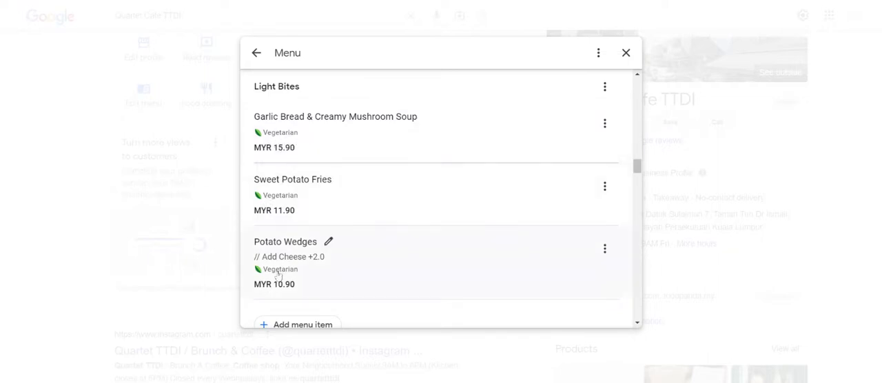
mouse_move(306, 224)
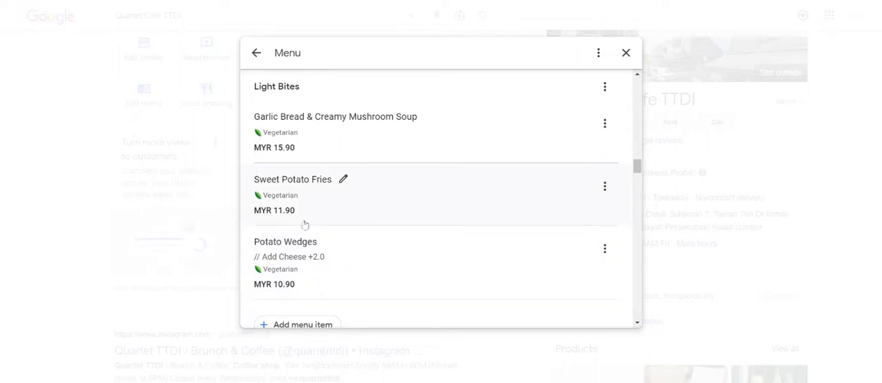
mouse_move(289, 163)
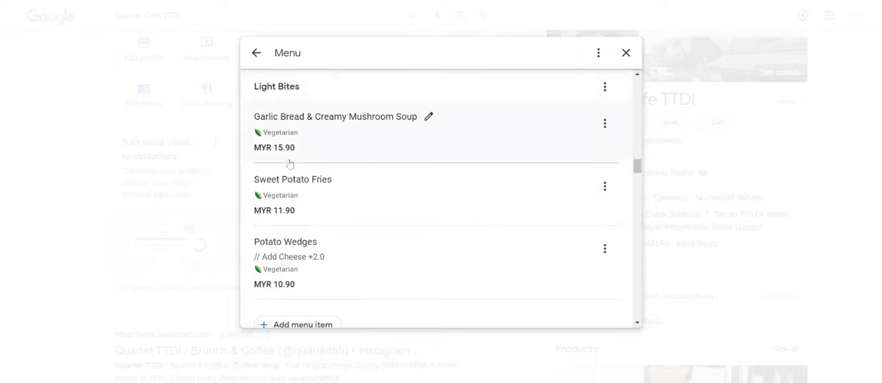
mouse_move(337, 139)
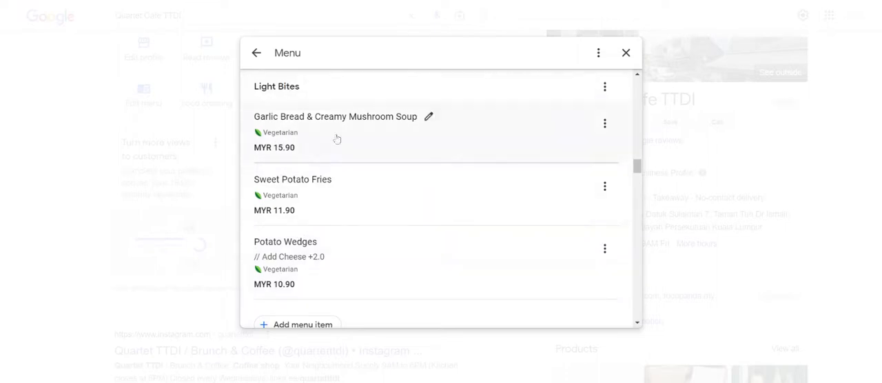
mouse_move(309, 267)
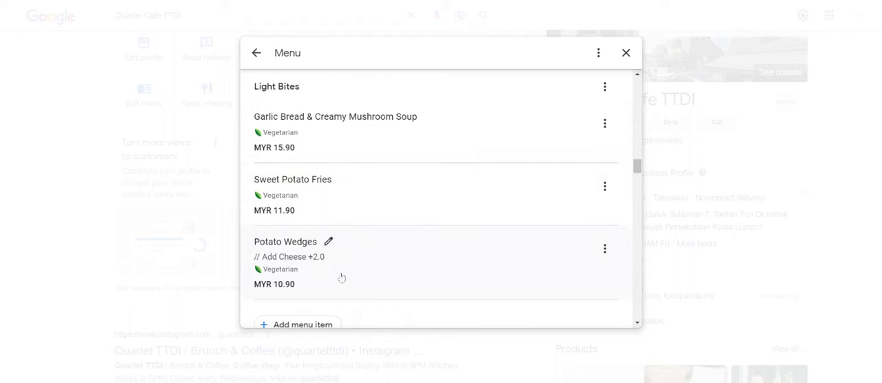
click(626, 52)
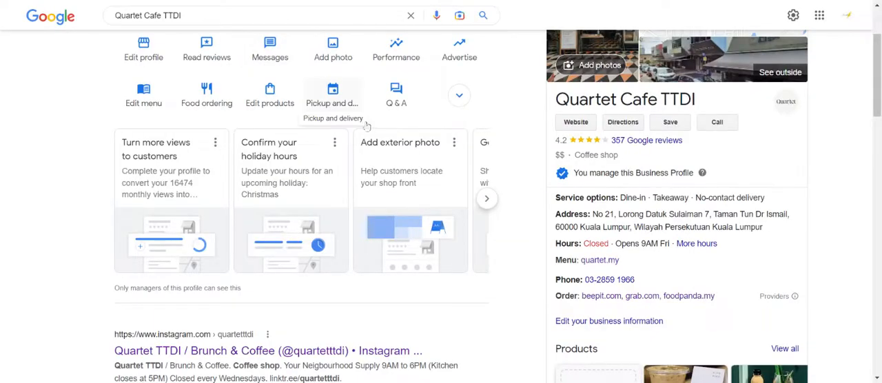
mouse_move(434, 118)
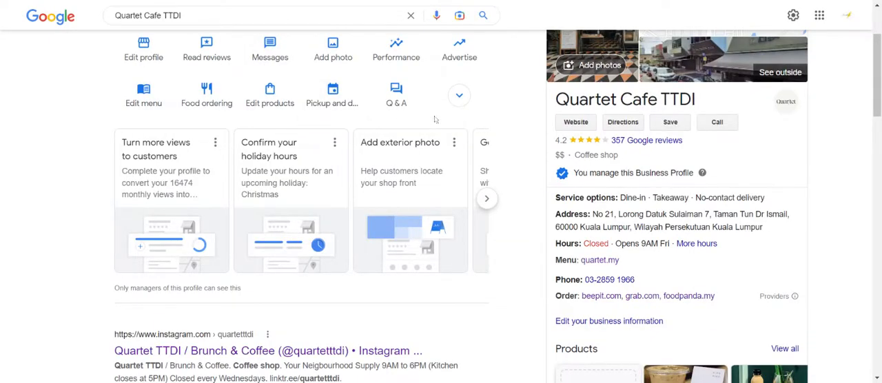
mouse_move(519, 156)
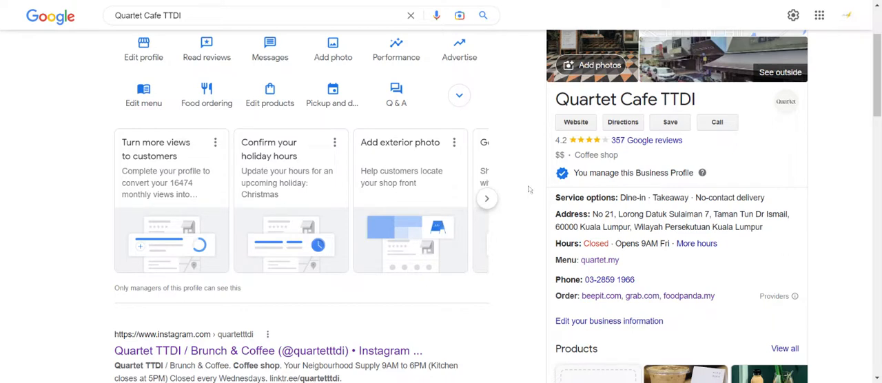
- Scroll up to the full Your business on Google management section
scroll(up, 3)
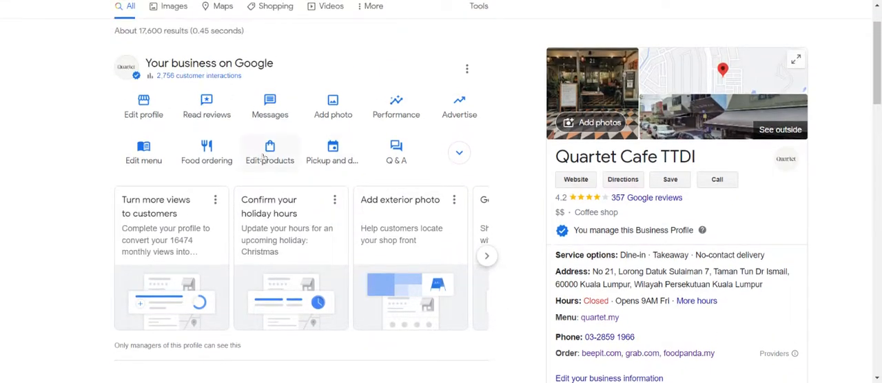
- View the Products panel, check the Coffee and Other Beverage categories, and keep All products shown
click(271, 149)
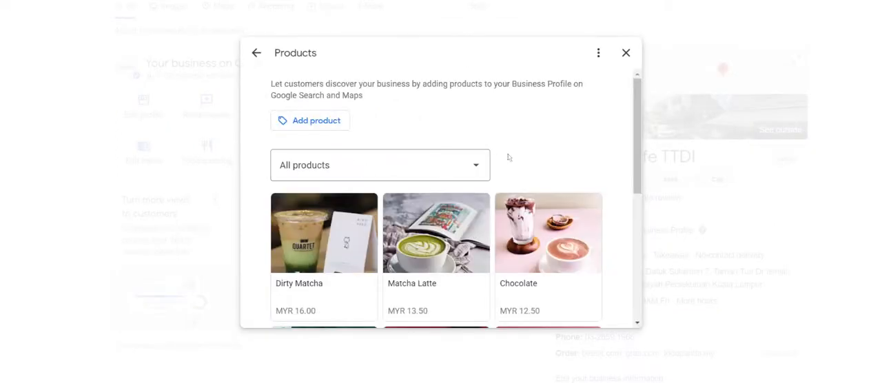
scroll(down, 3)
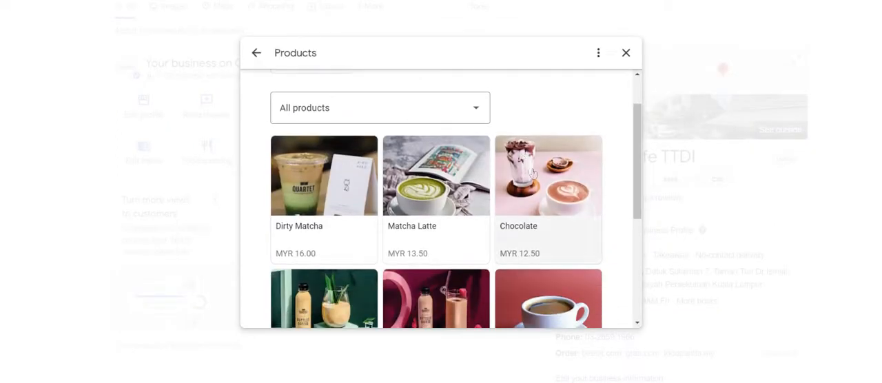
scroll(up, 3)
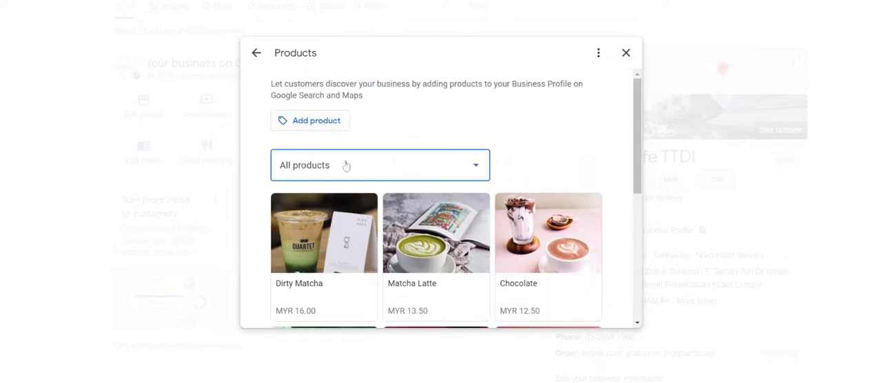
click(379, 165)
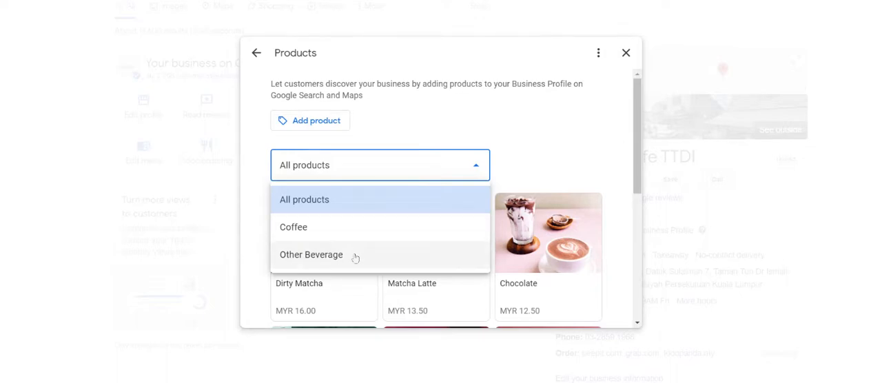
click(305, 198)
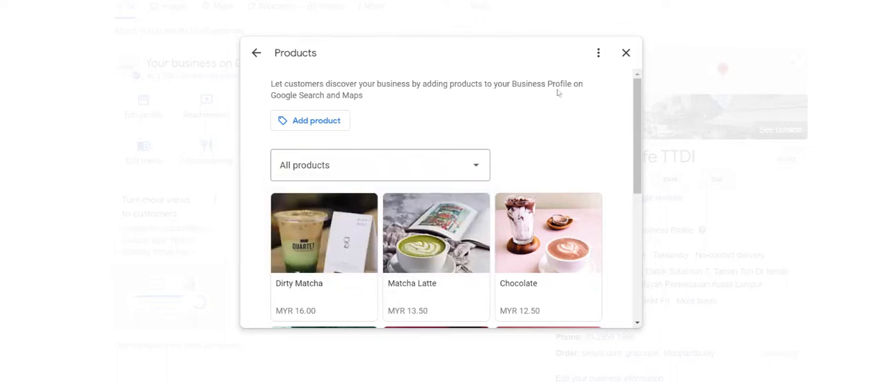
- Return to the Quartet Cafe TTDI panel and page the Products carousel to Latte and Caramel Macchiato
click(626, 53)
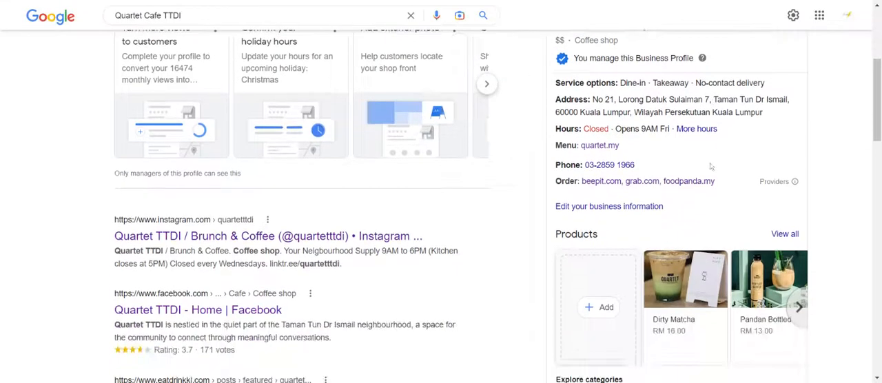
scroll(down, 3)
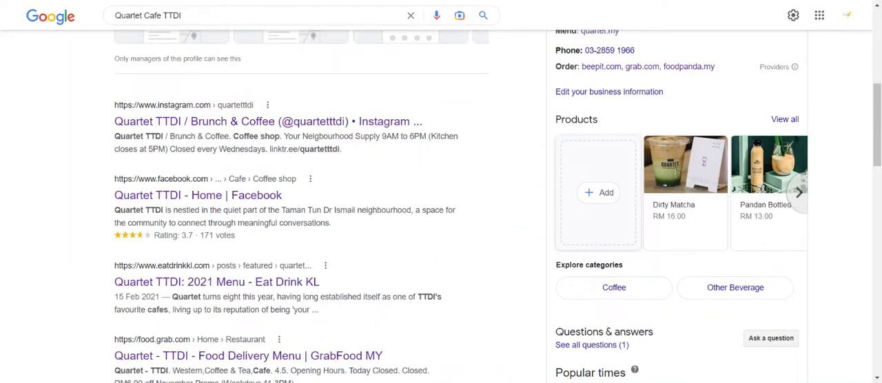
mouse_move(673, 200)
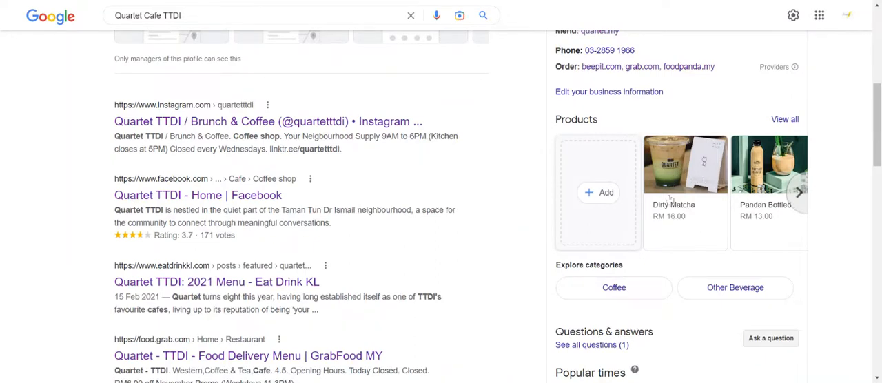
mouse_move(690, 200)
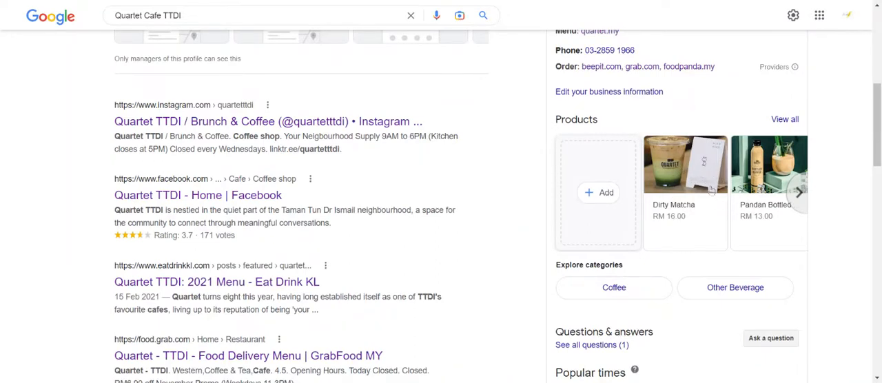
mouse_move(705, 210)
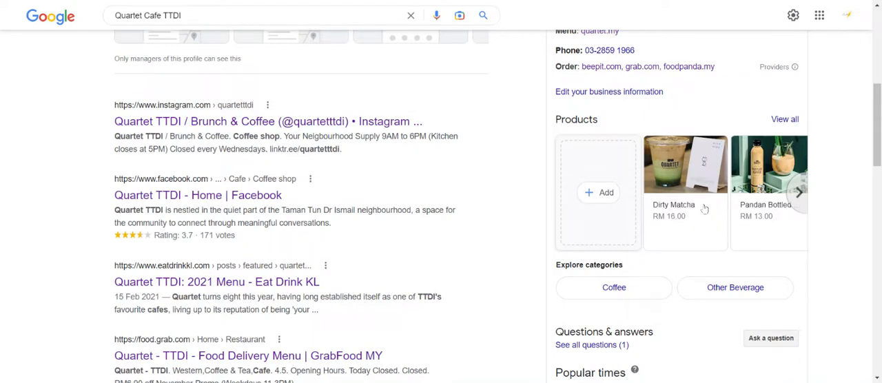
click(797, 193)
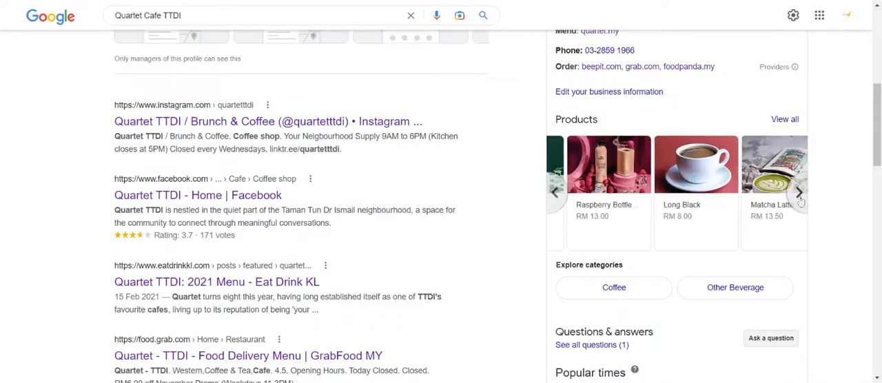
click(798, 193)
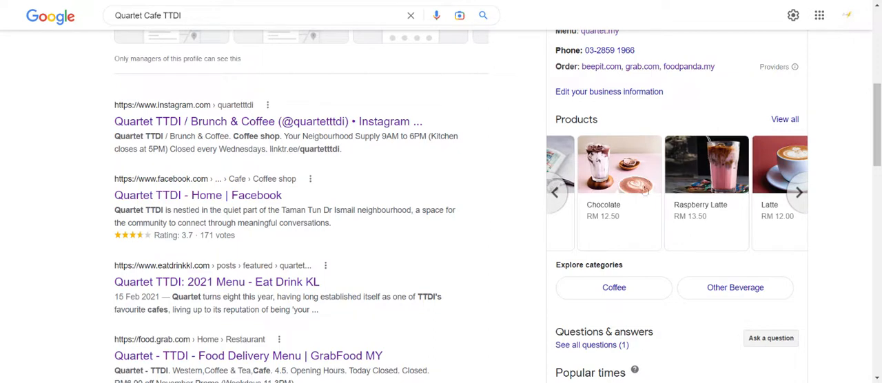
click(797, 193)
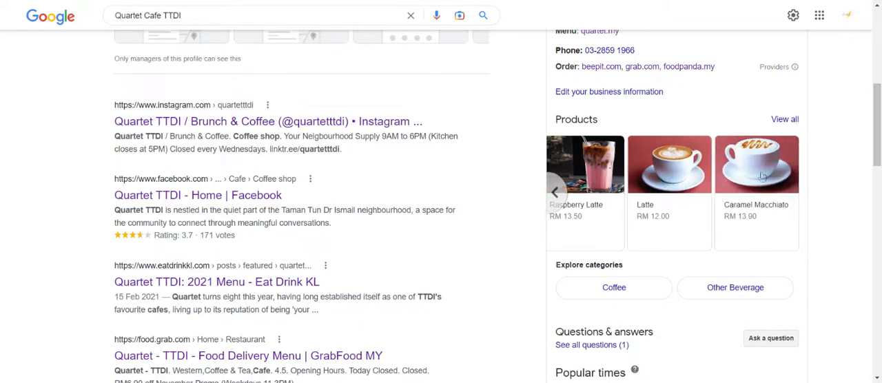
scroll(down, 3)
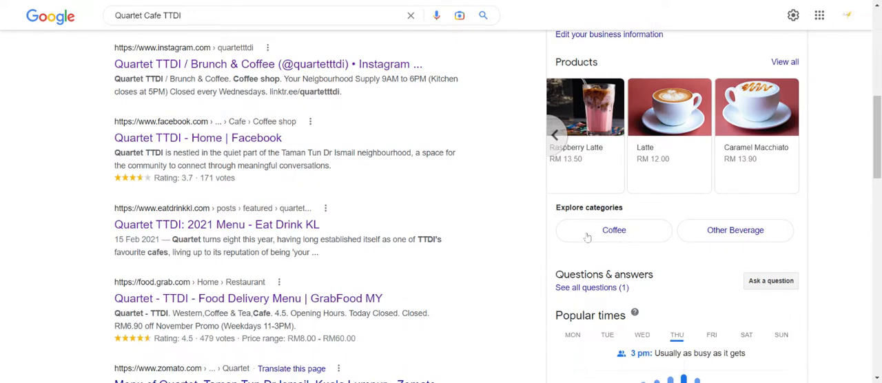
mouse_move(634, 240)
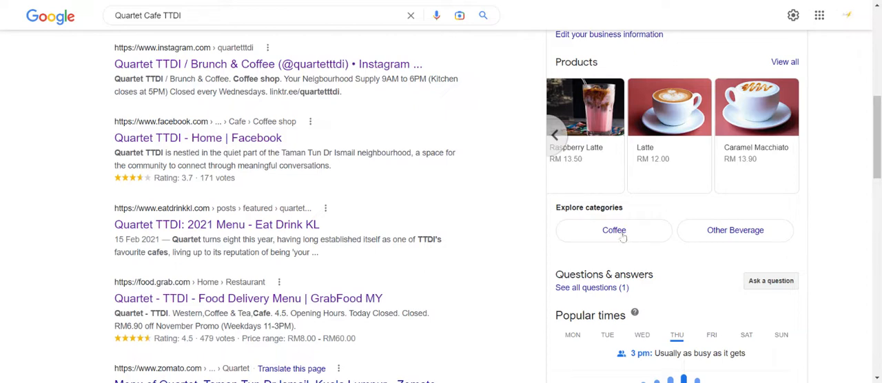
mouse_move(600, 261)
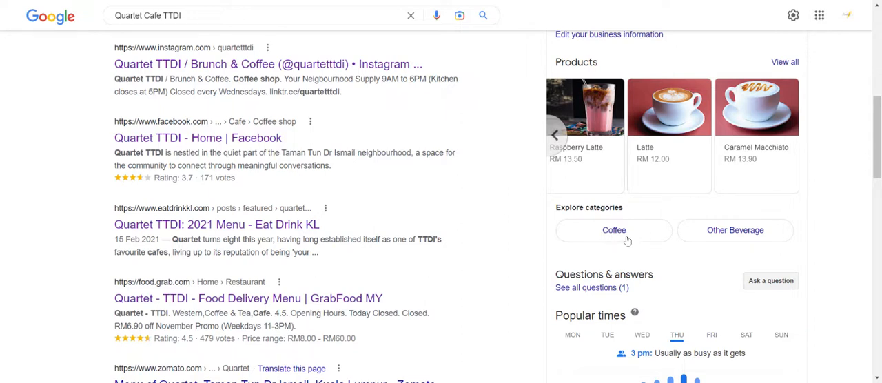
mouse_move(667, 241)
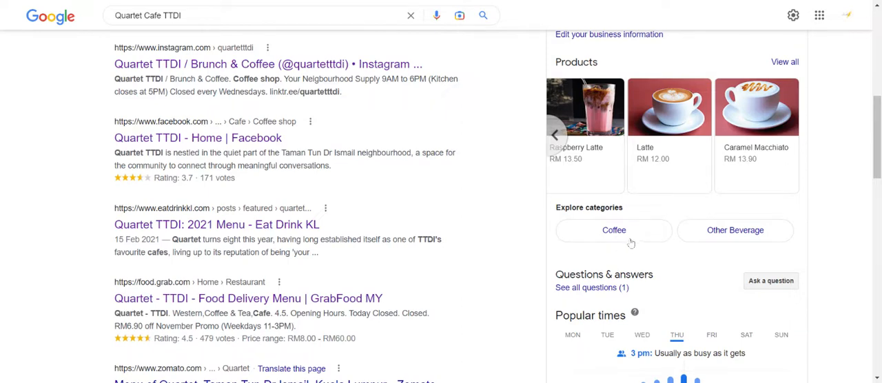
scroll(up, 3)
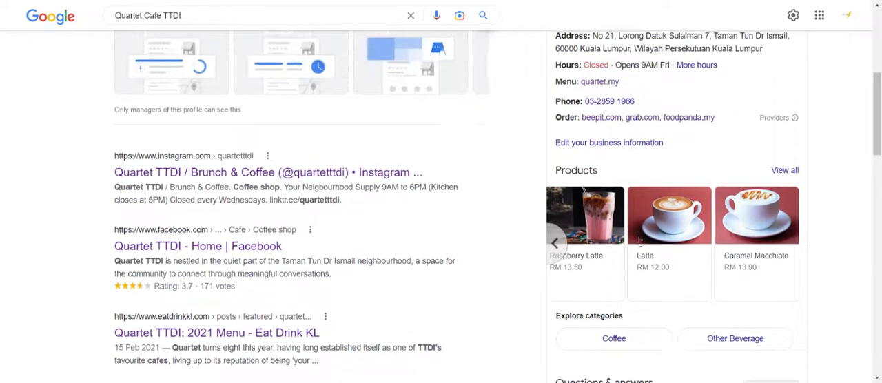
scroll(up, 3)
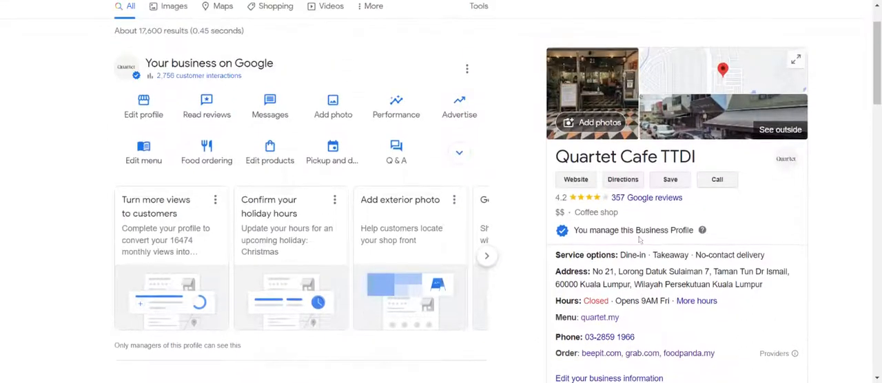